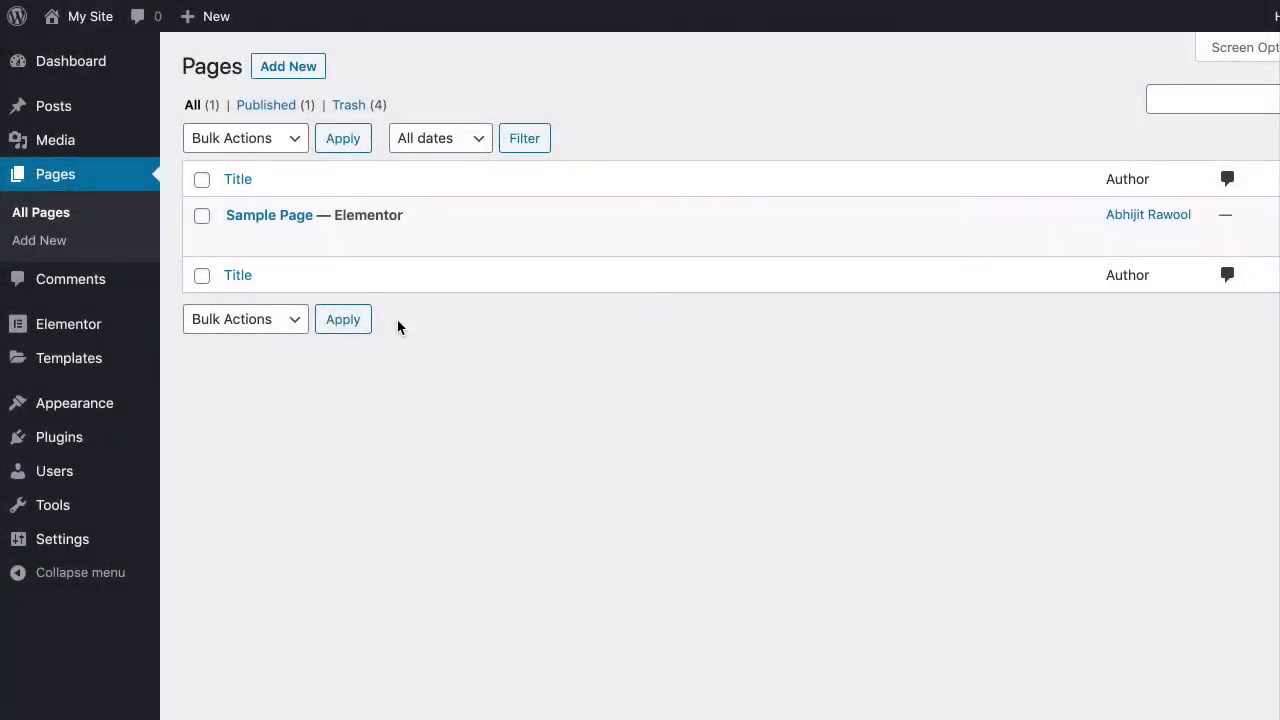
{"action": "mouse_move", "coordinate": [269, 215]}
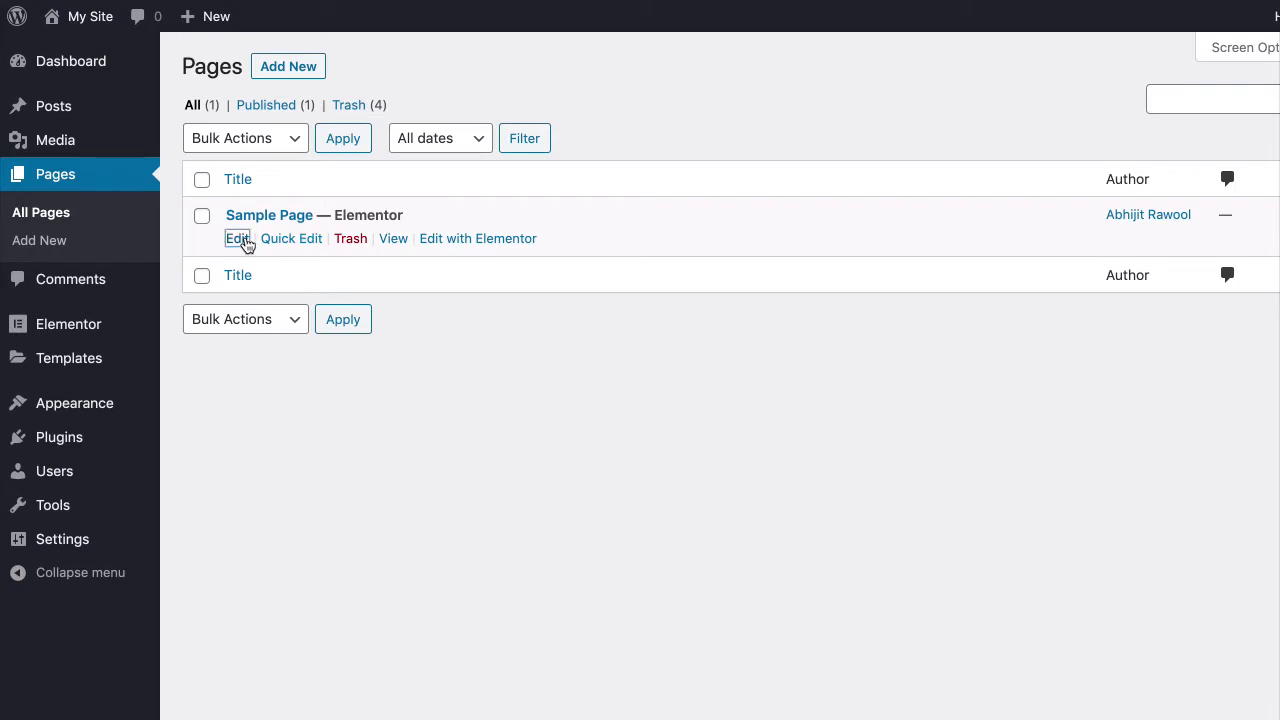
Step: Edit Sample Page and choose 'Back to WordPress Editor' to bring up the layout warning
{"action": "left_click", "coordinate": [237, 238]}
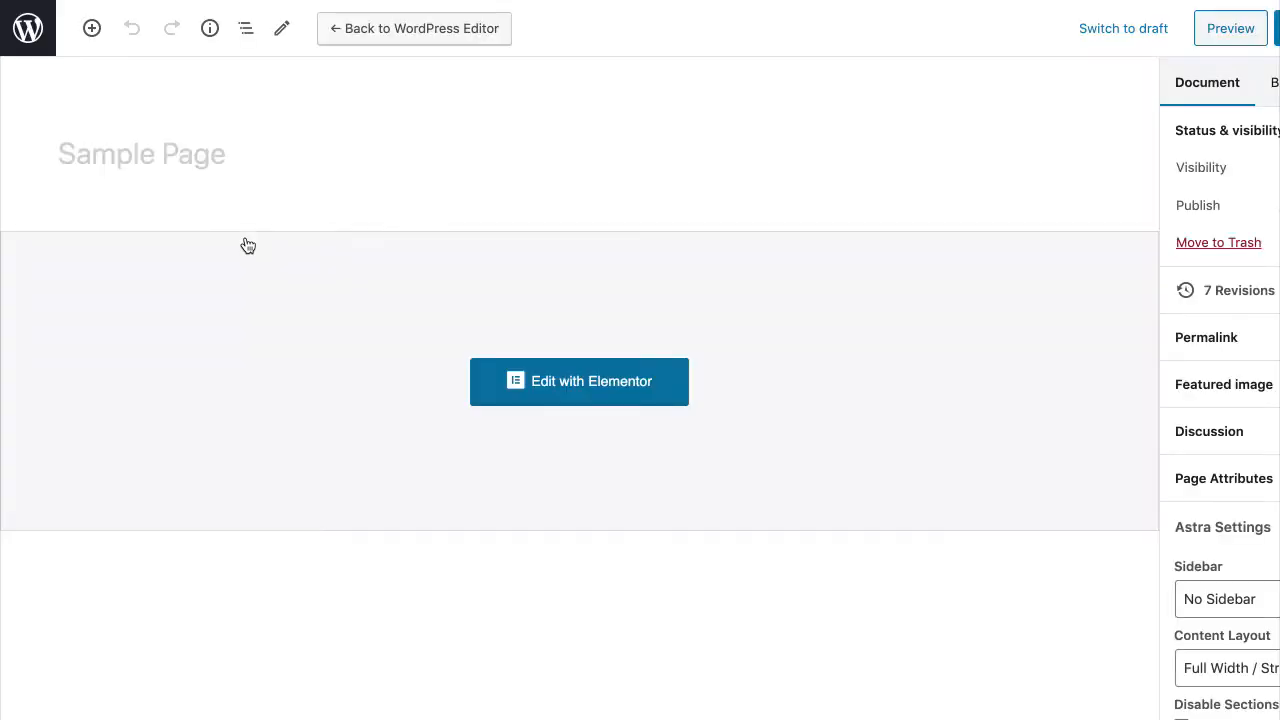
{"action": "left_click", "coordinate": [413, 28]}
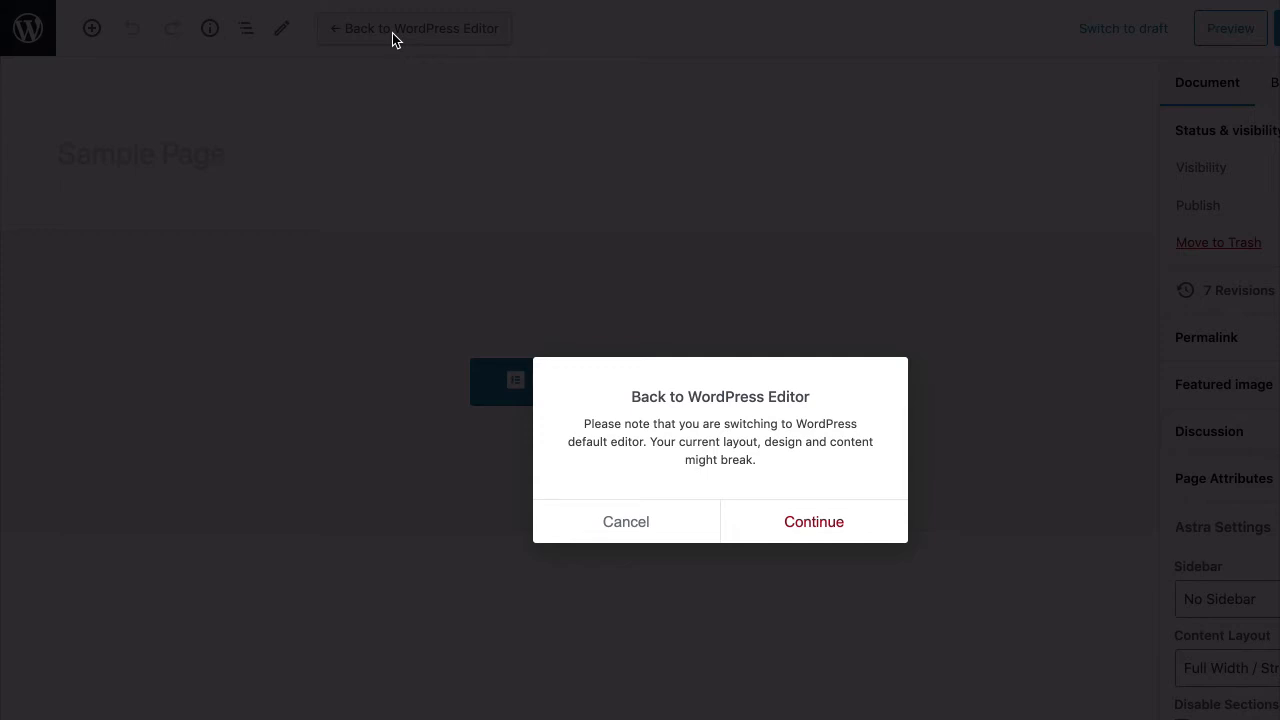
{"action": "mouse_move", "coordinate": [448, 105]}
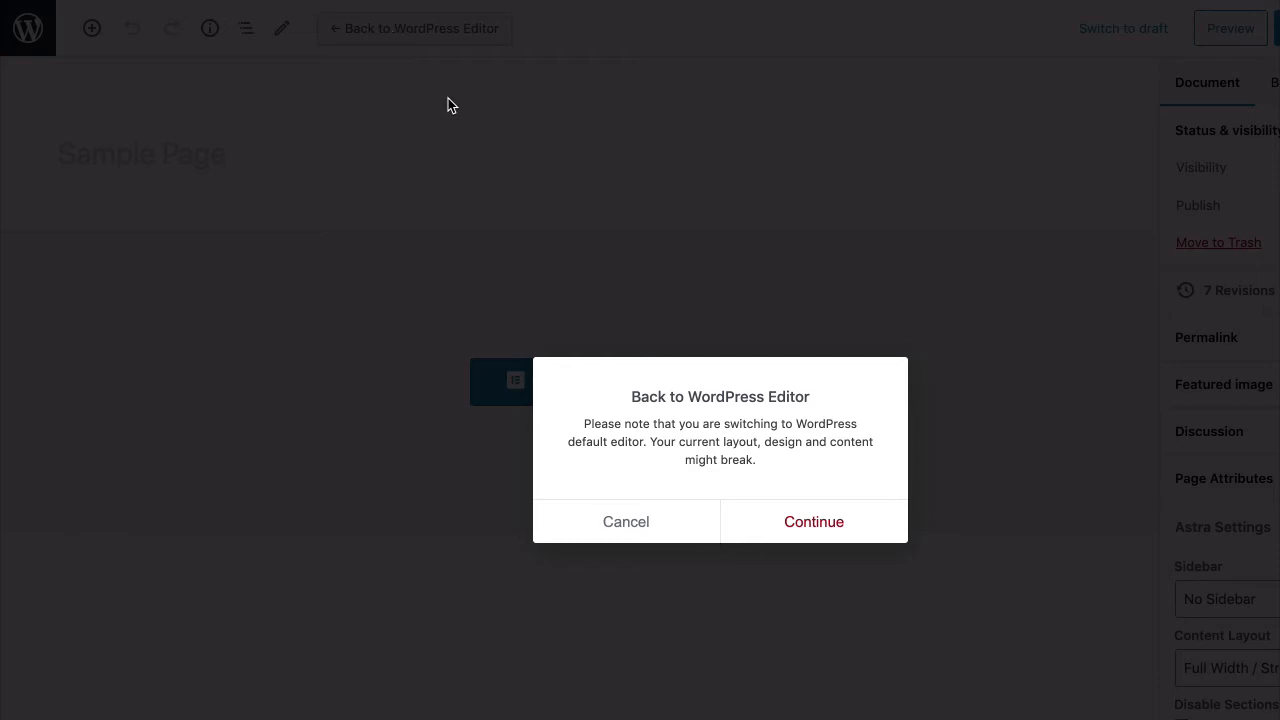
Step: Confirm the switch so Sample Page's content lands in a Classic block
{"action": "left_click", "coordinate": [813, 521]}
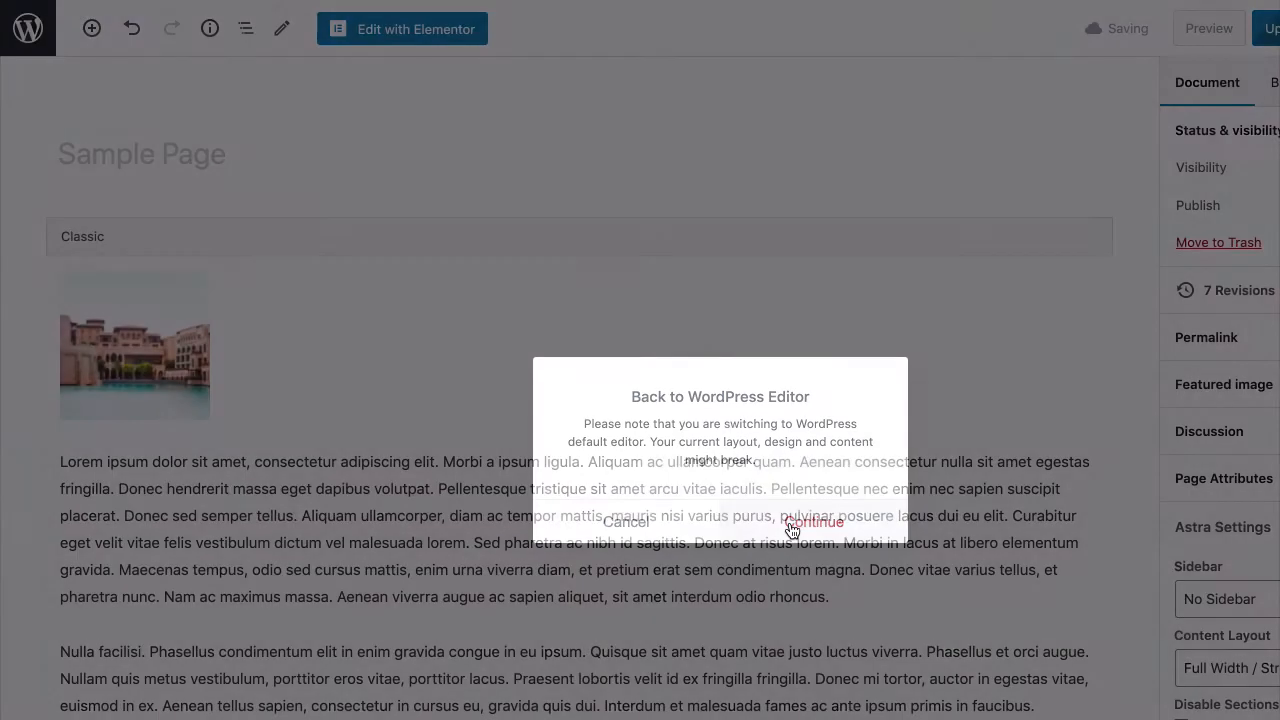
{"action": "left_click", "coordinate": [811, 521]}
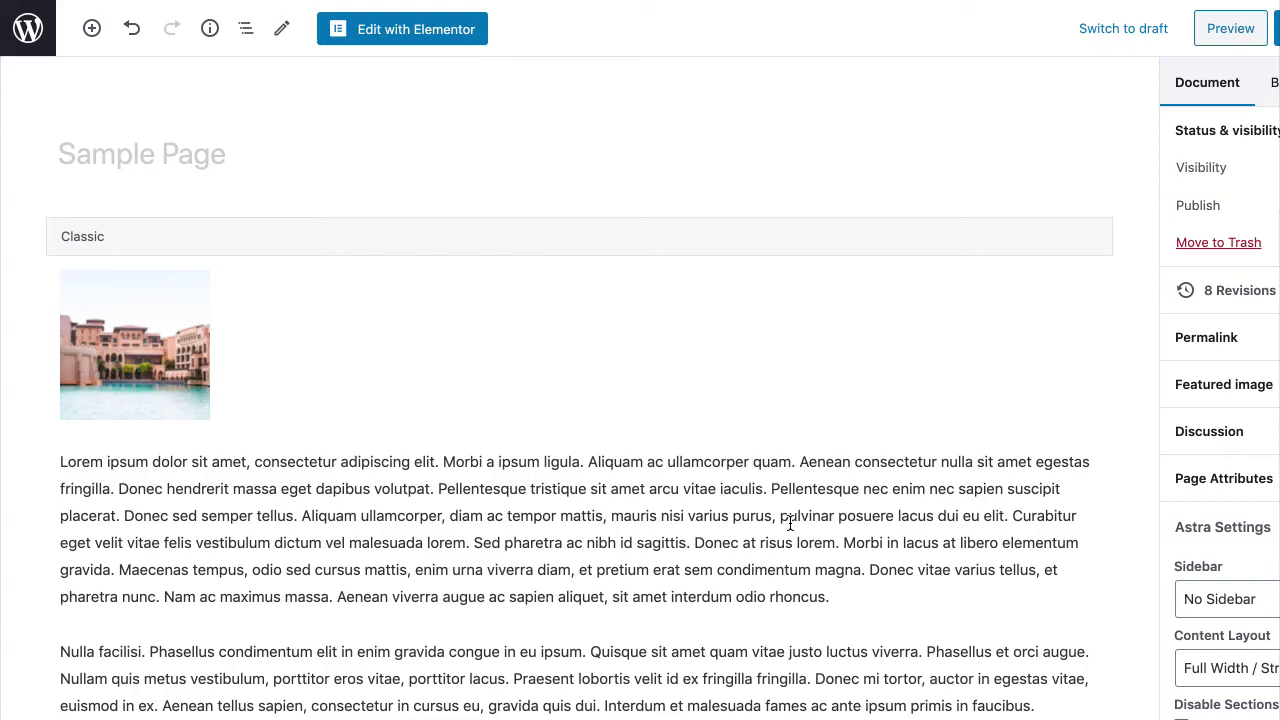
{"action": "left_click", "coordinate": [402, 28]}
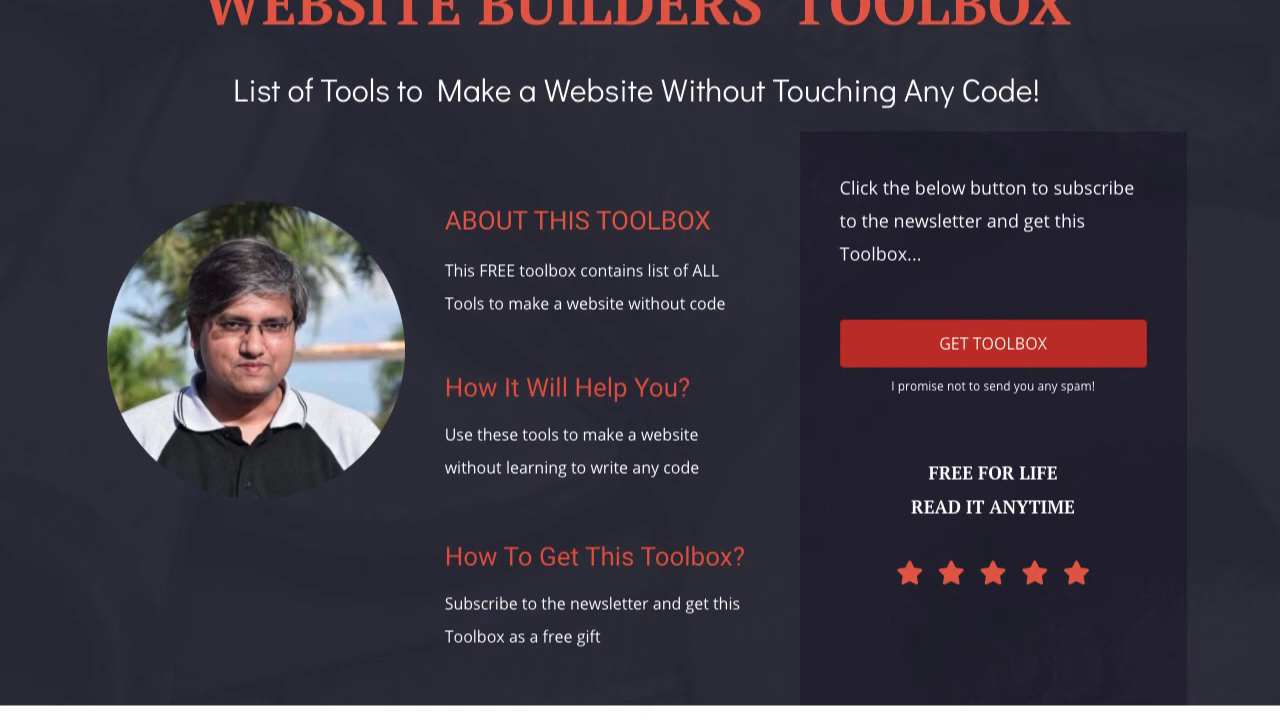
Step: Scroll the Website Builders' Toolbox page down to the author section and back up
{"action": "scroll", "scroll_direction": "down", "scroll_amount": 3}
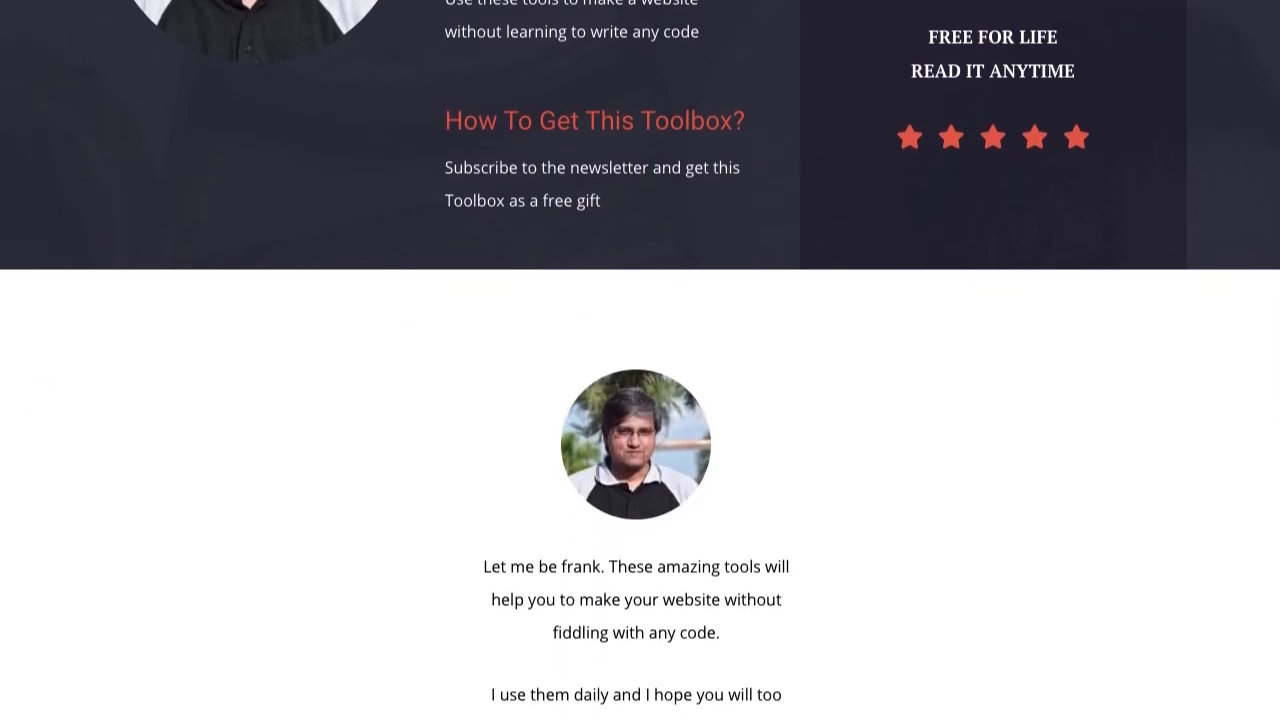
{"action": "scroll", "scroll_direction": "up", "scroll_amount": 3}
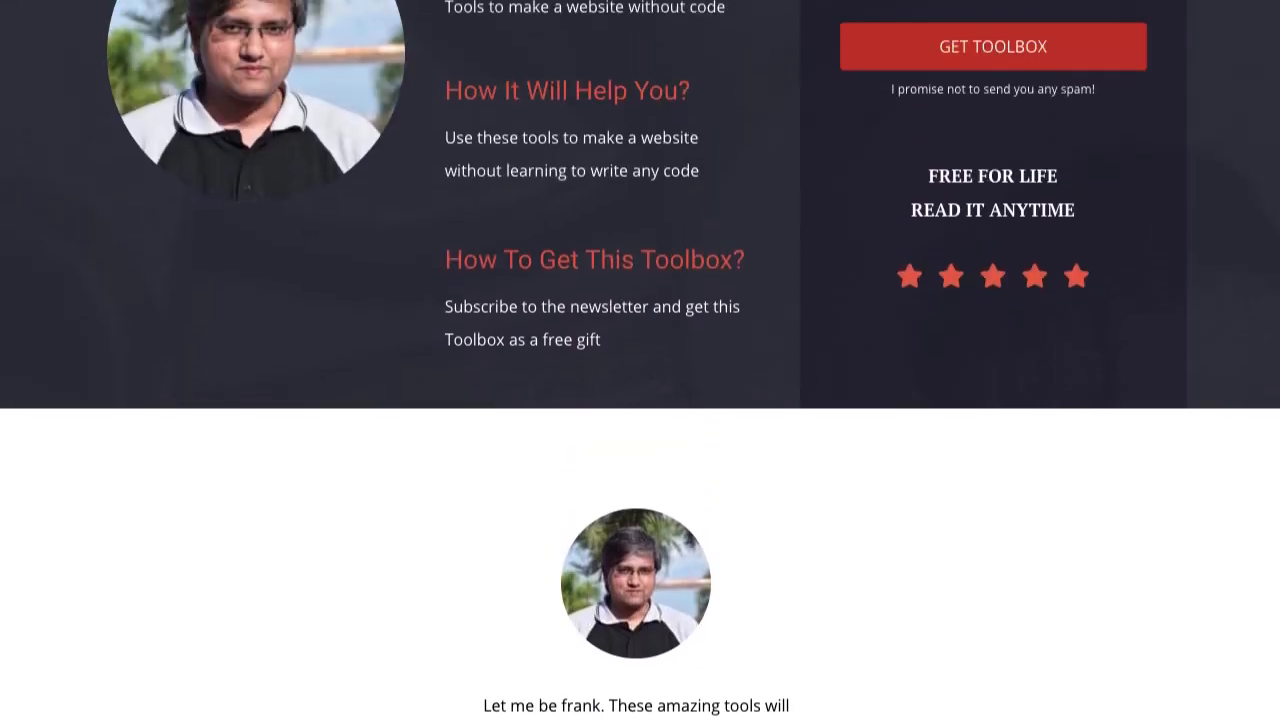
{"action": "scroll", "scroll_direction": "up", "scroll_amount": 3}
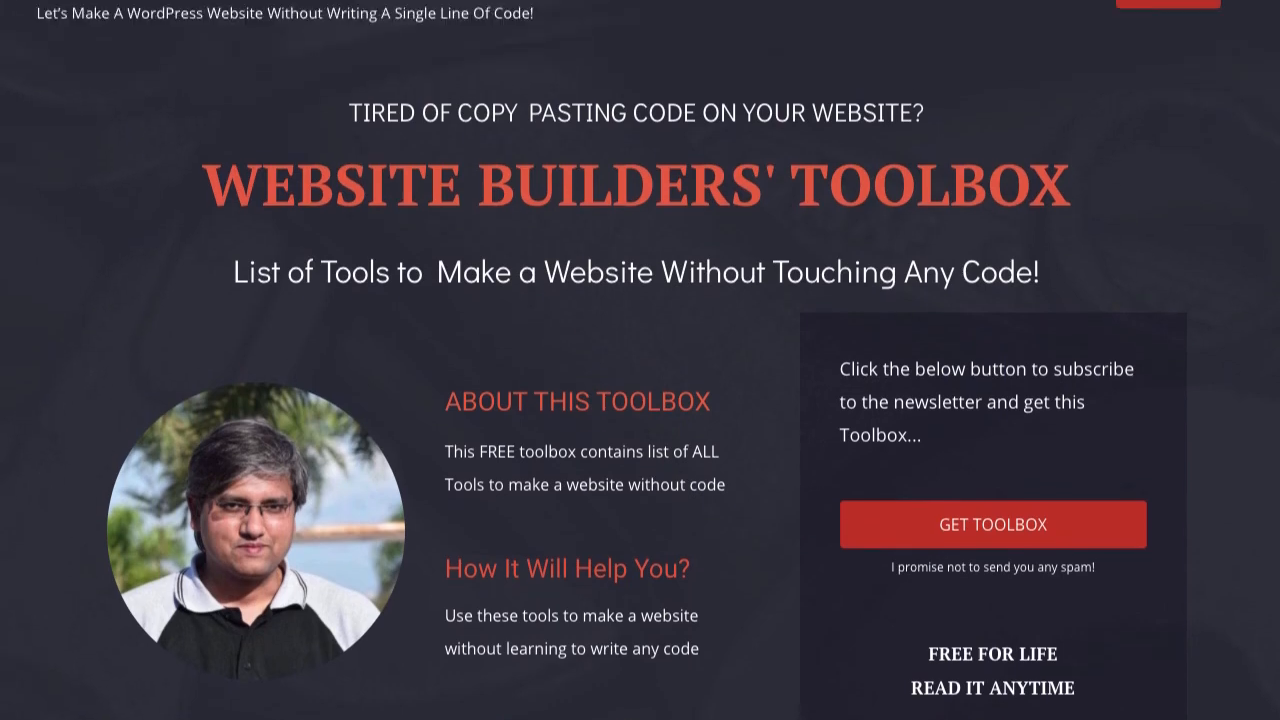